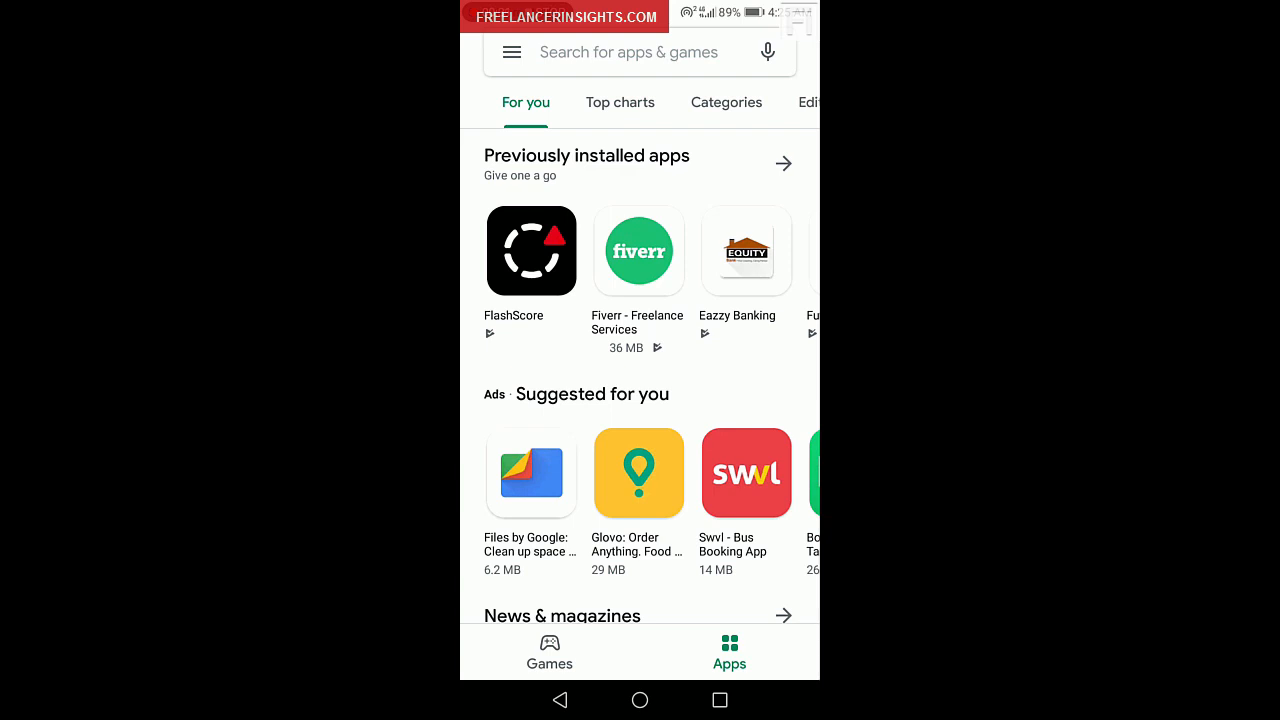
# - Search Google Play for 'moment pro camera app' via the earlier 'moment' history entry
pyautogui.click(648, 52)
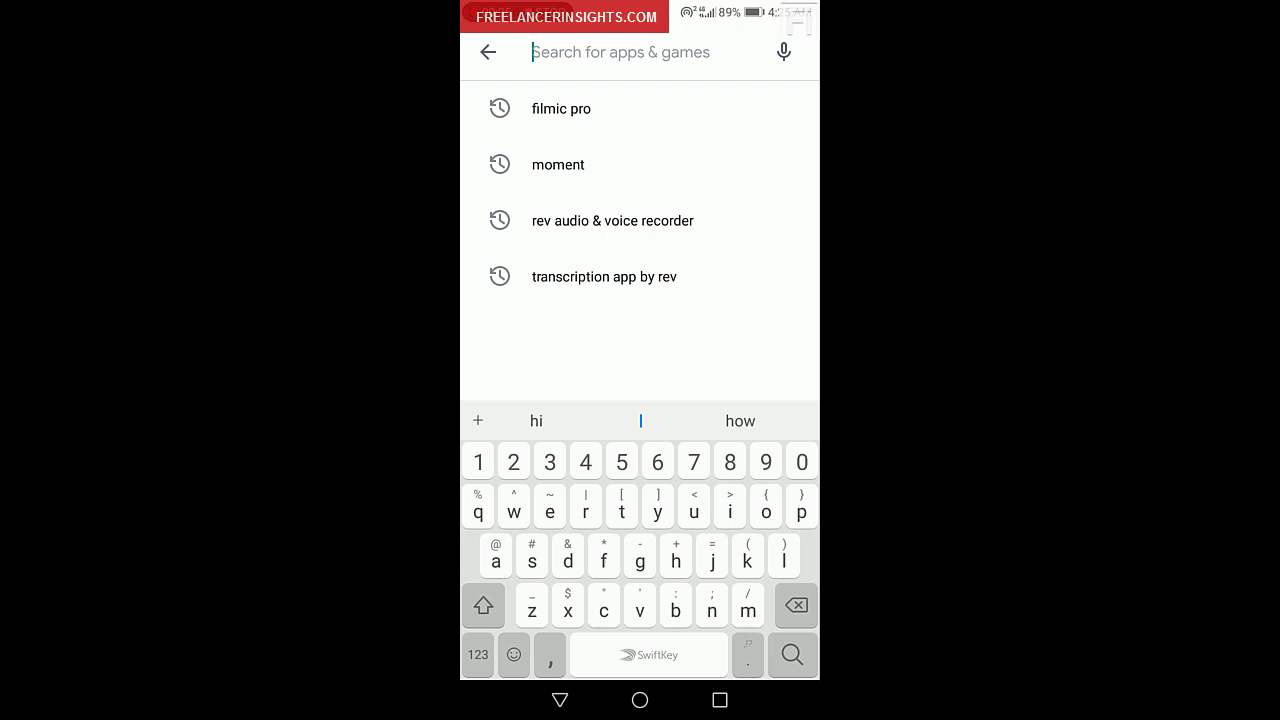
pyautogui.click(556, 164)
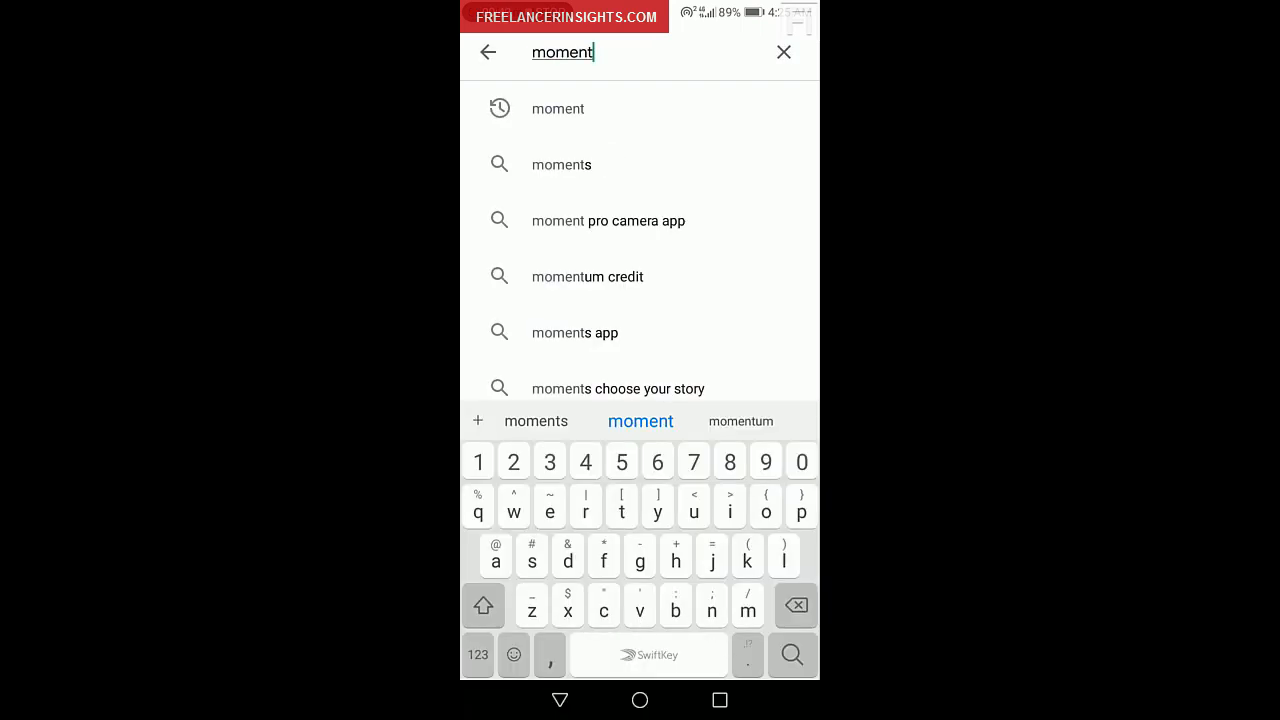
pyautogui.click(608, 220)
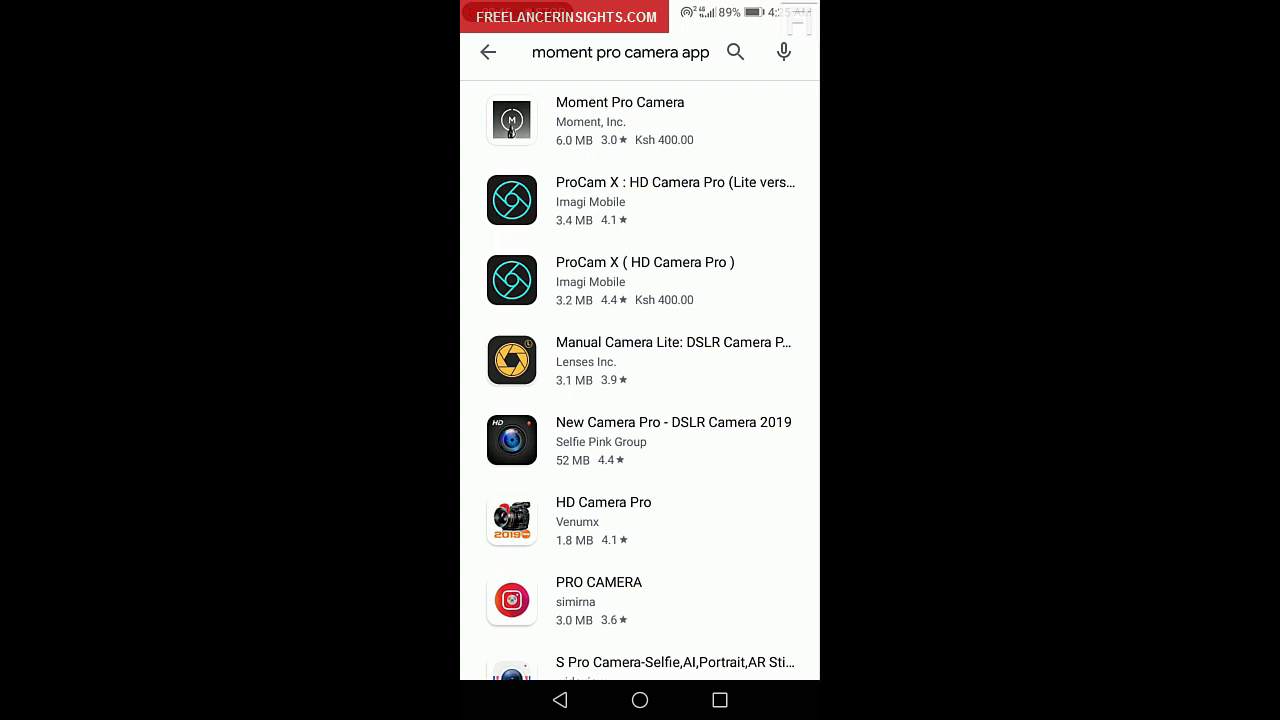
# - Start buying Moment Pro Camera for Ksh 400.00 from its store listing
pyautogui.click(620, 110)
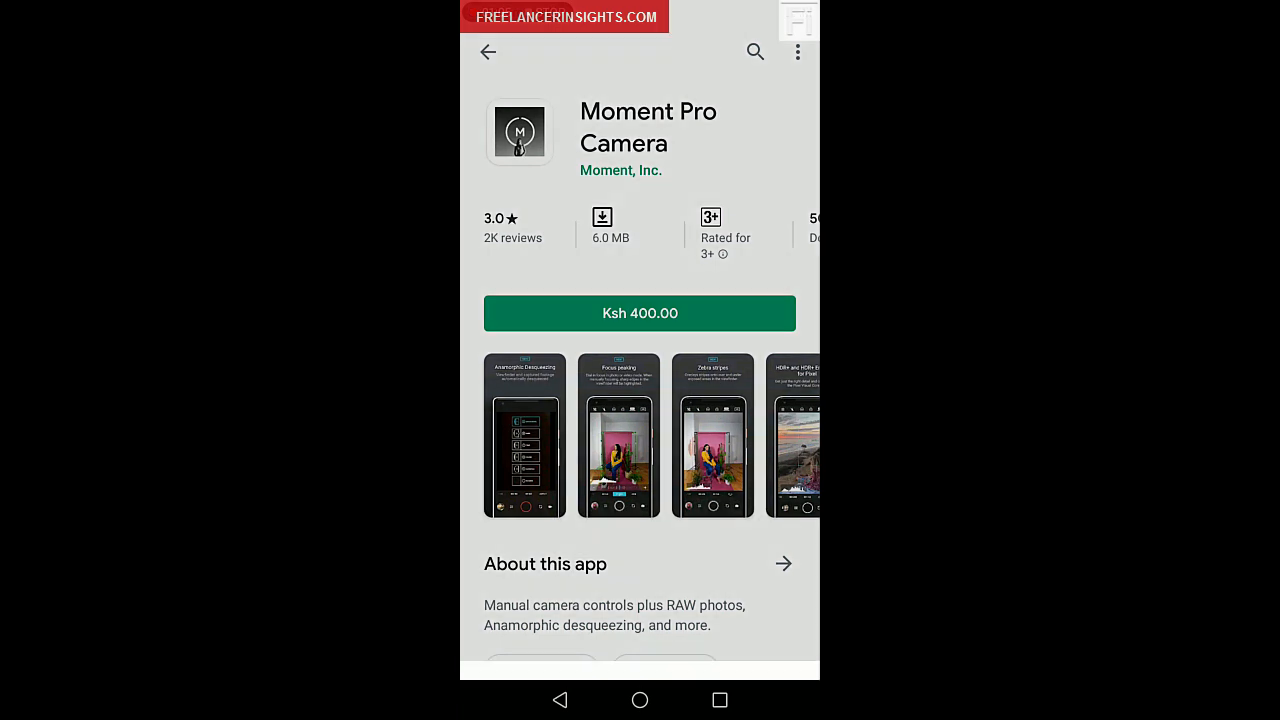
pyautogui.click(640, 312)
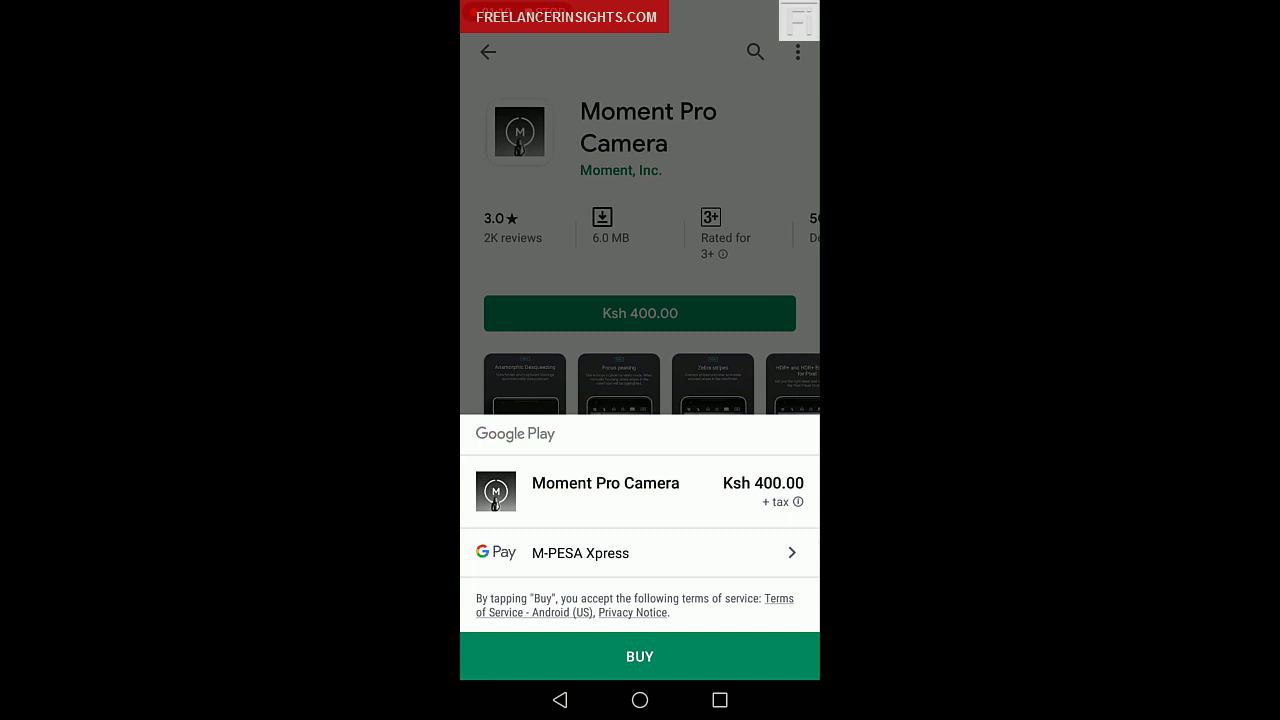
# - Confirm the M-PESA Xpress purchase and verify it with the Google account password
pyautogui.click(640, 656)
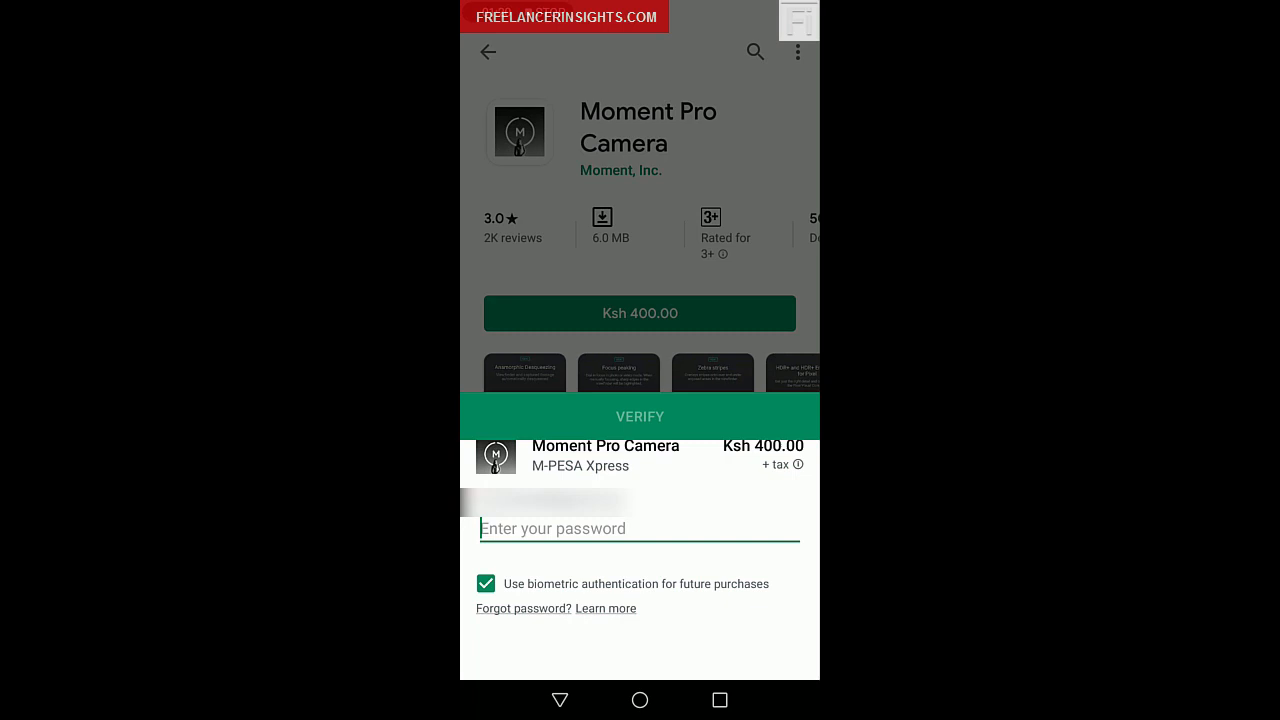
pyautogui.click(638, 528)
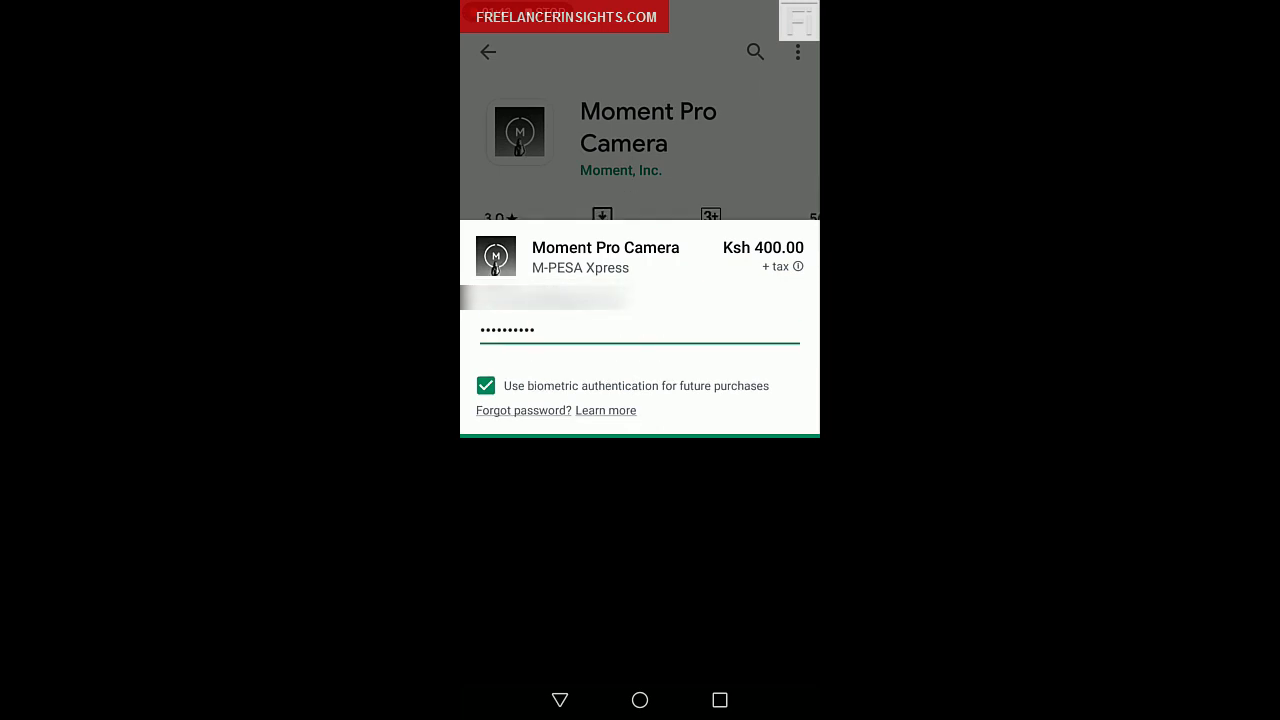
pyautogui.write('?')
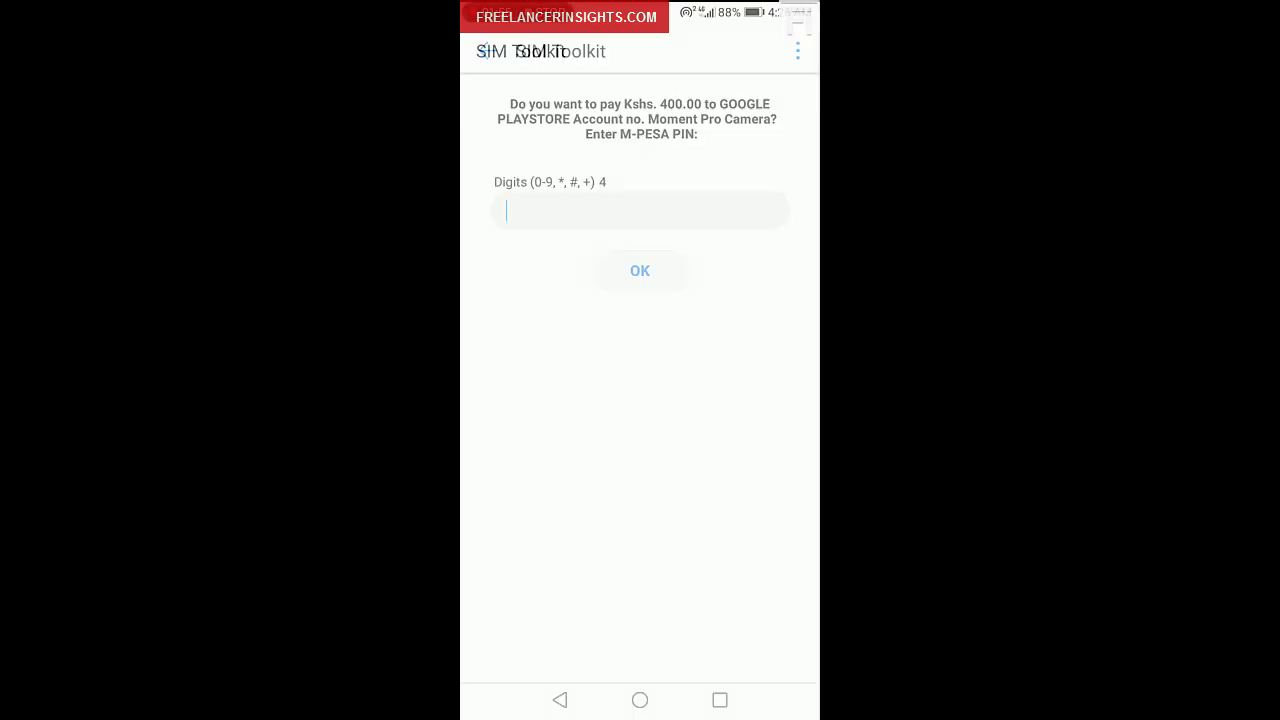
# - Enter the M-PESA PIN and approve the Kshs. 400.00 payment so installation begins
pyautogui.click(640, 210)
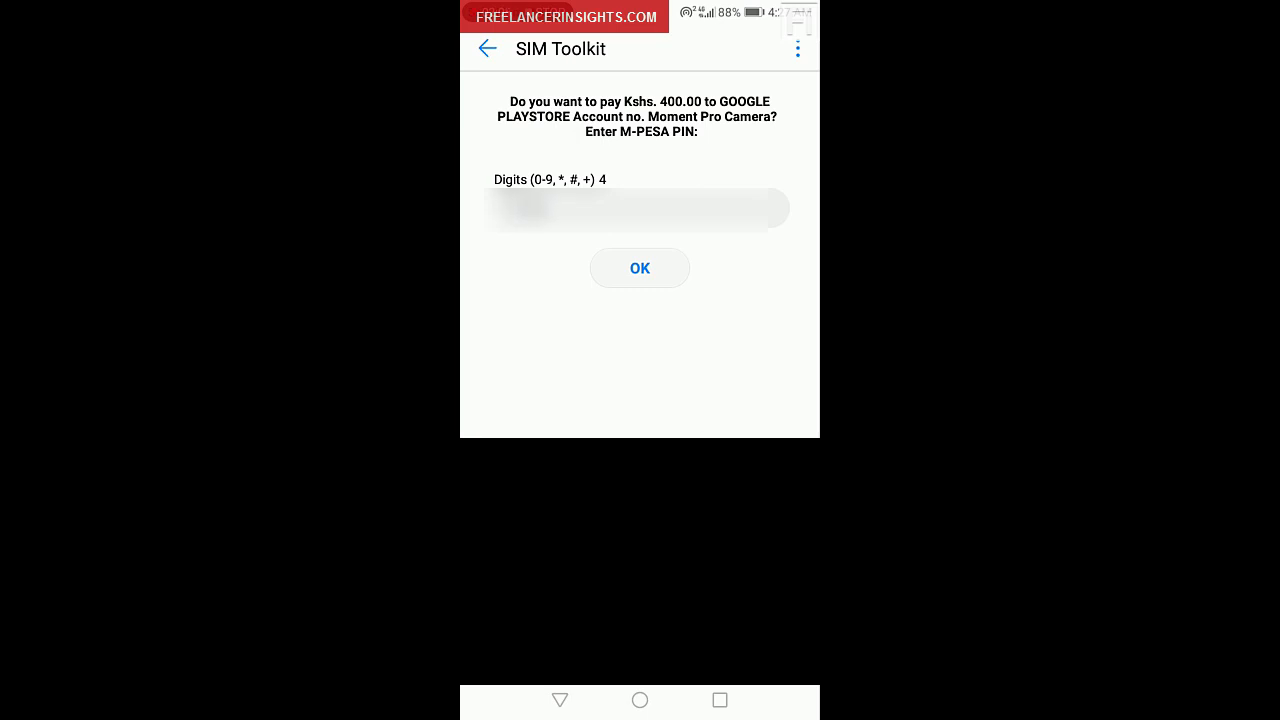
pyautogui.click(640, 268)
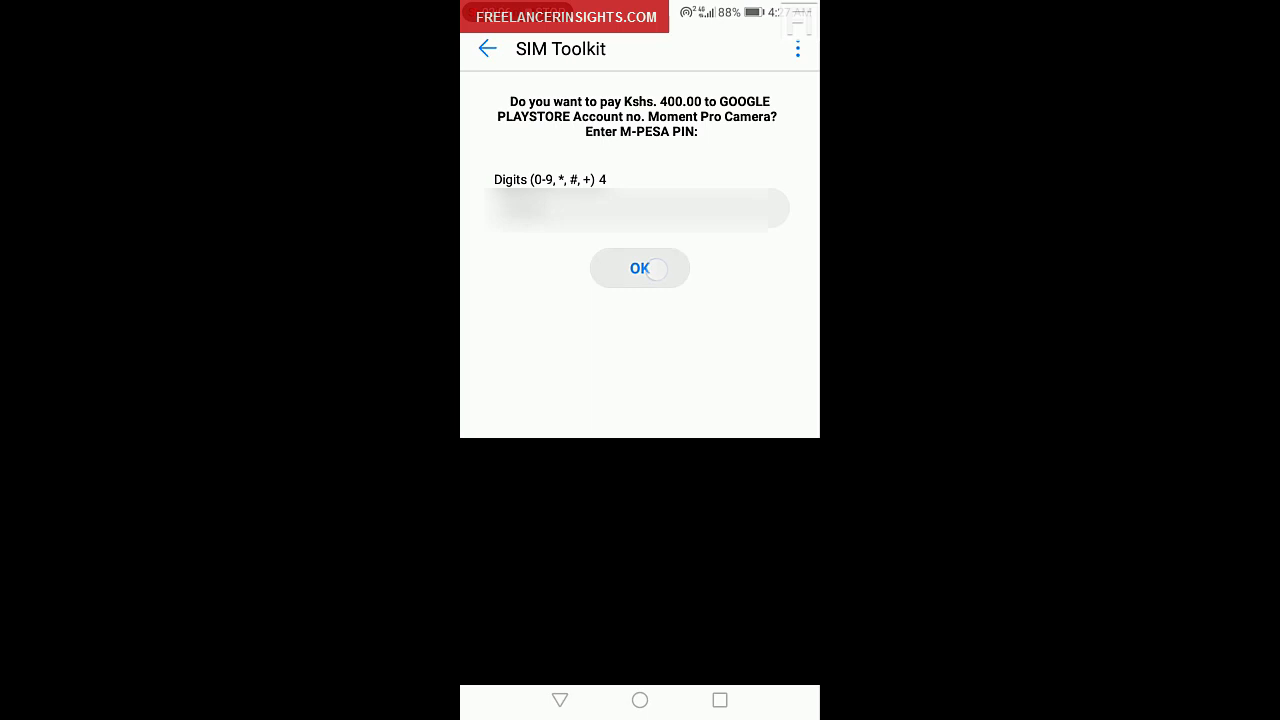
pyautogui.click(640, 268)
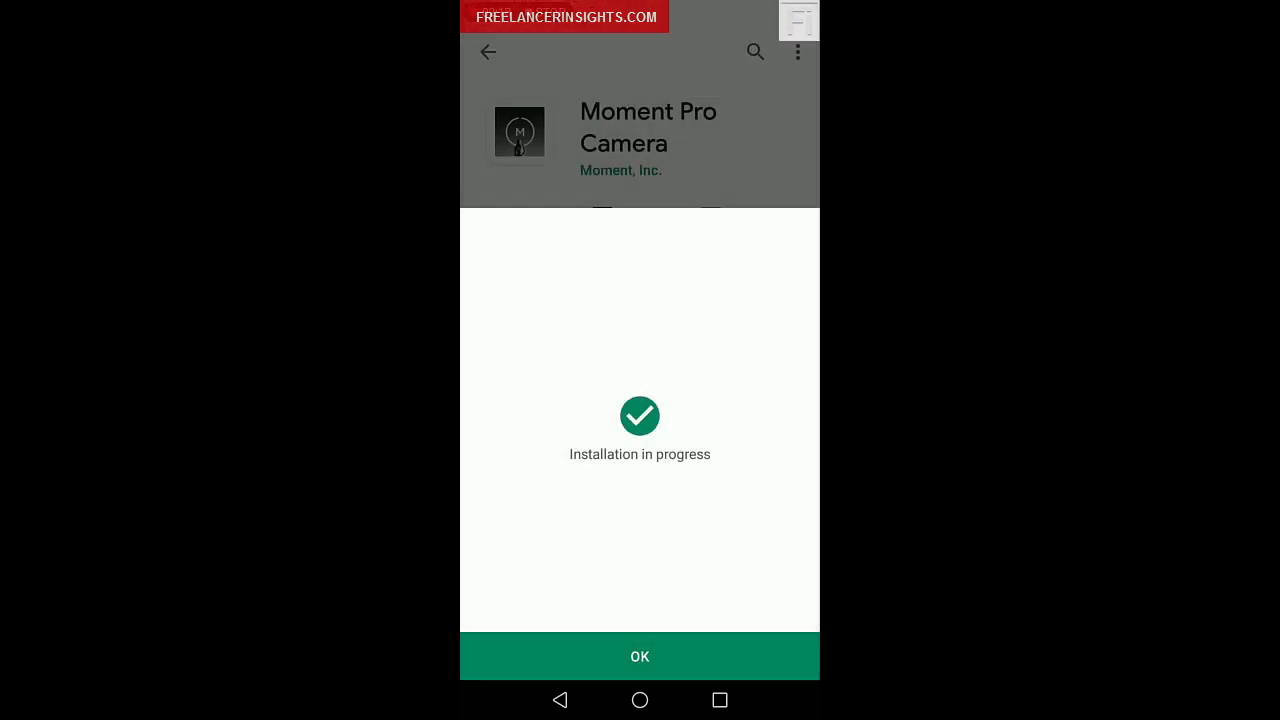
pyautogui.click(640, 656)
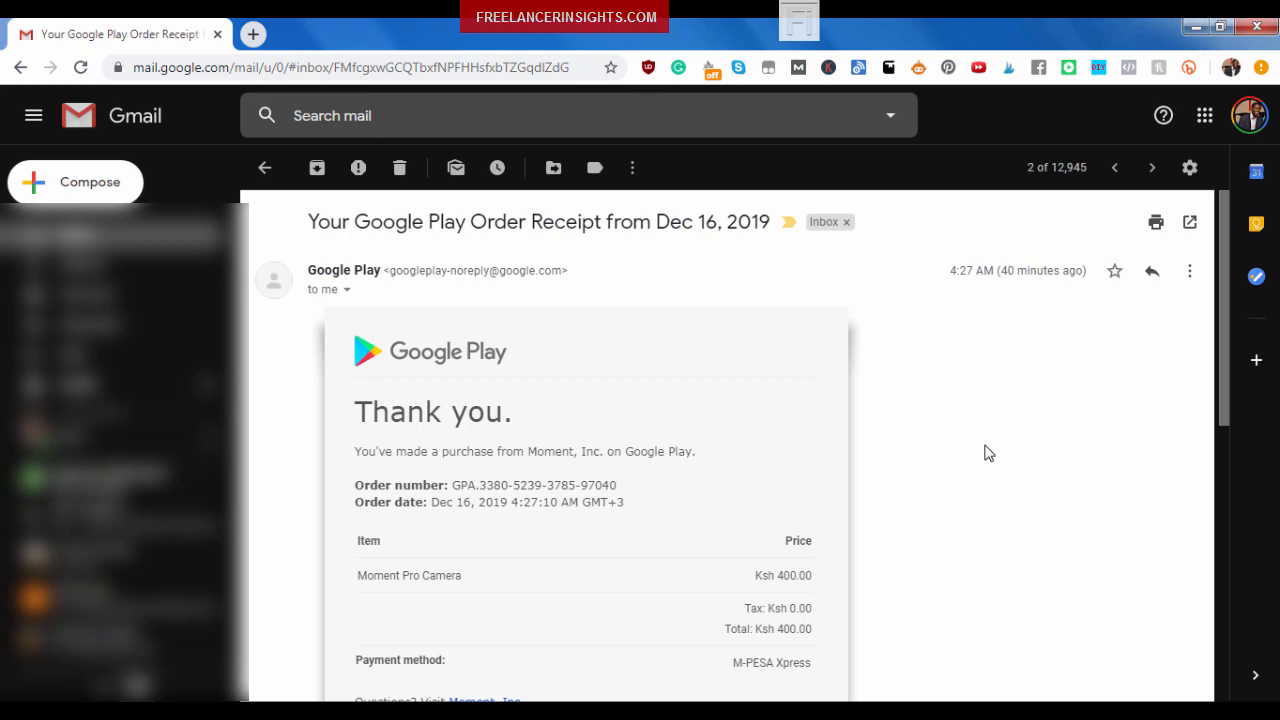
pyautogui.moveTo(996, 448)
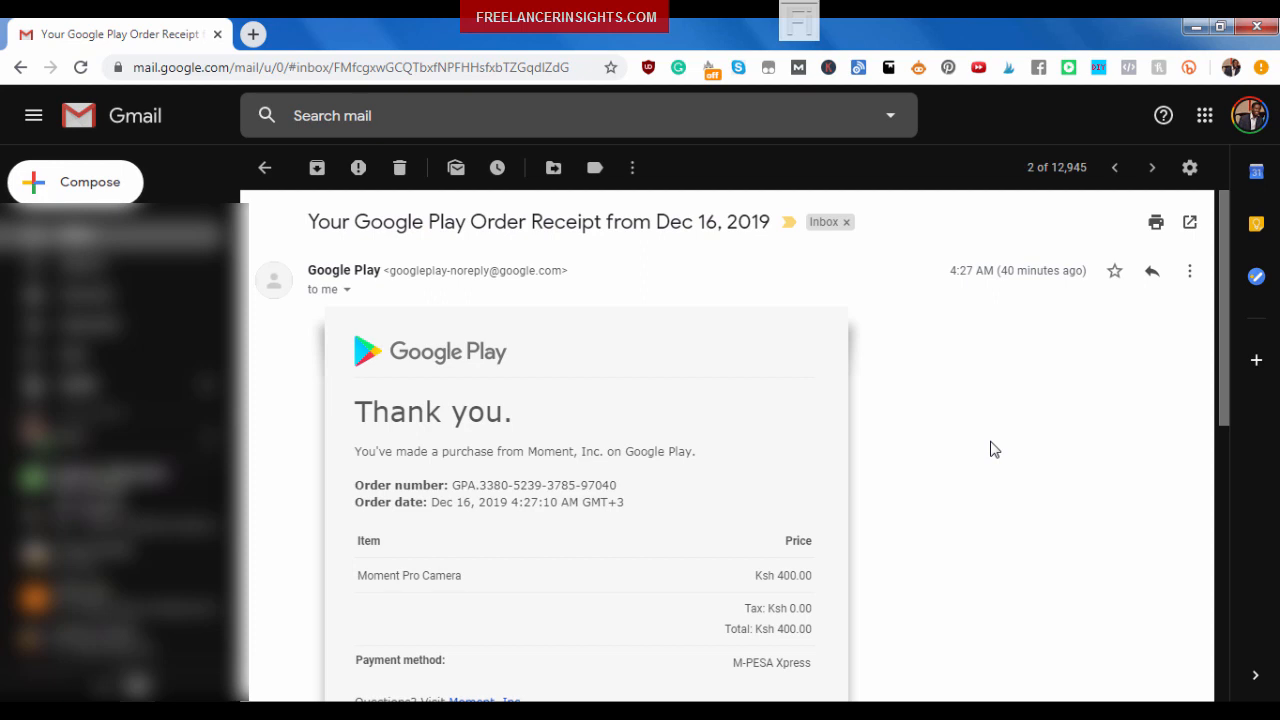
pyautogui.moveTo(866, 396)
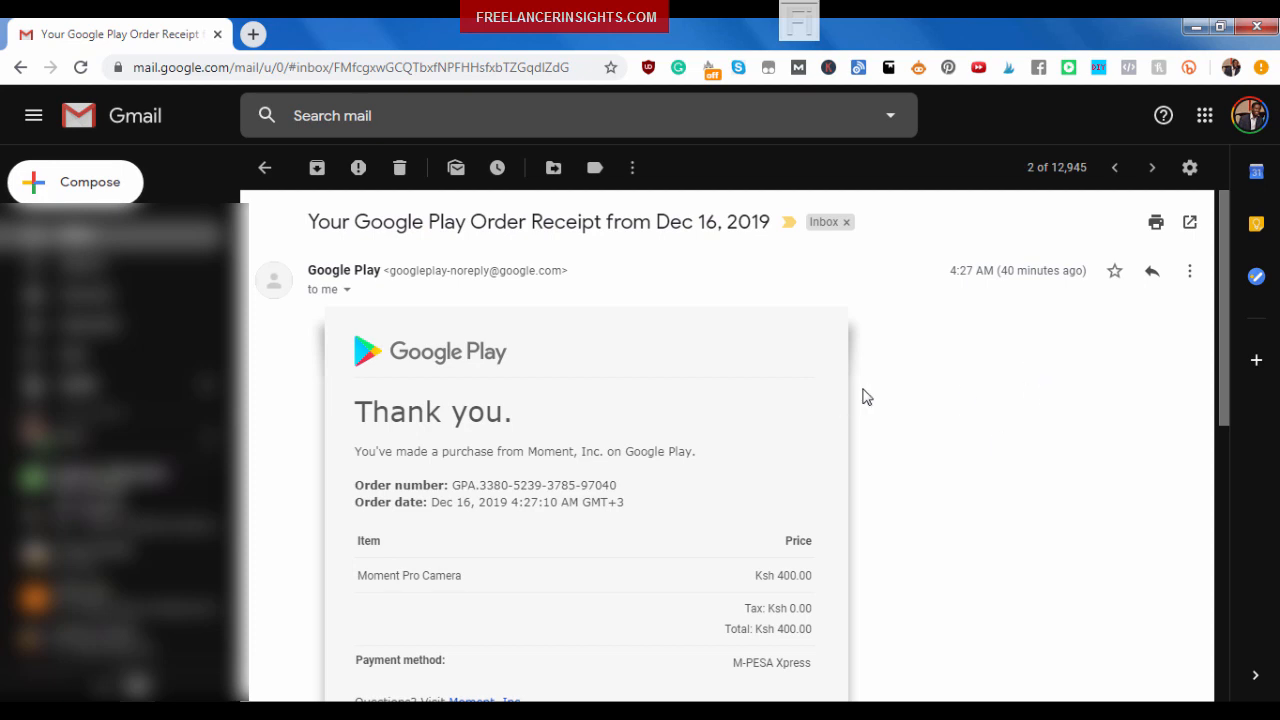
pyautogui.moveTo(1052, 422)
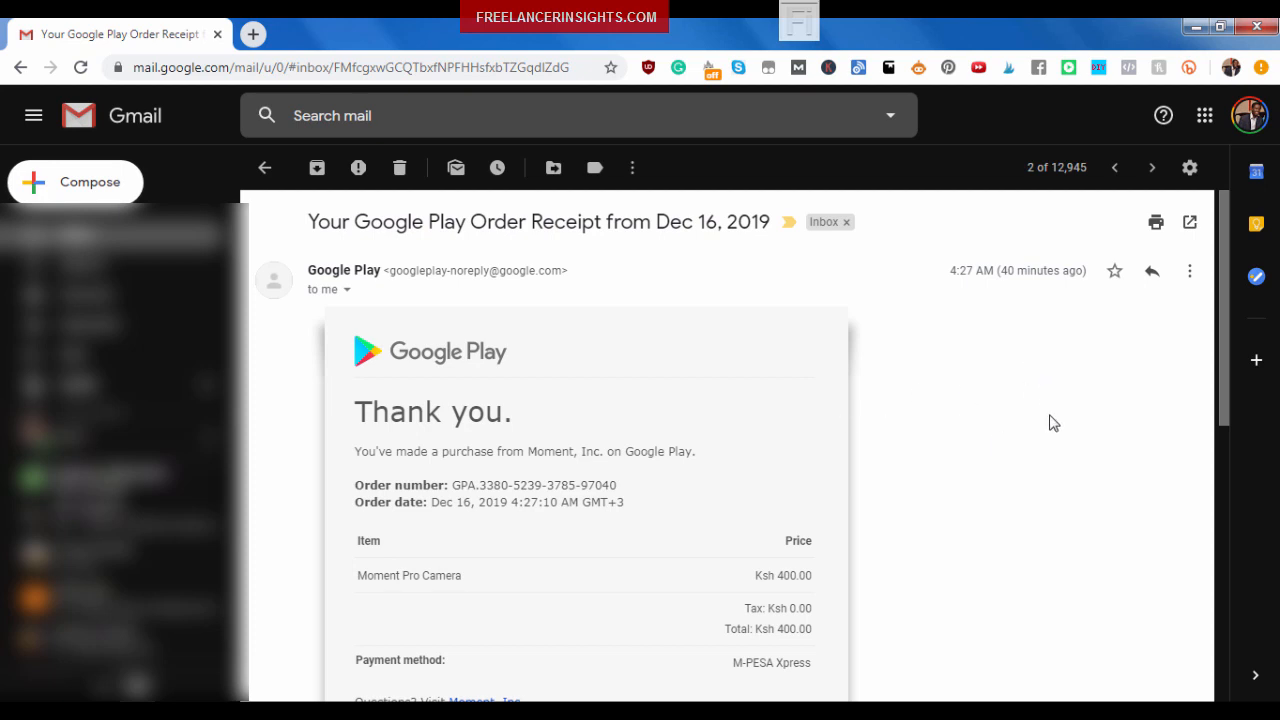
pyautogui.moveTo(1020, 436)
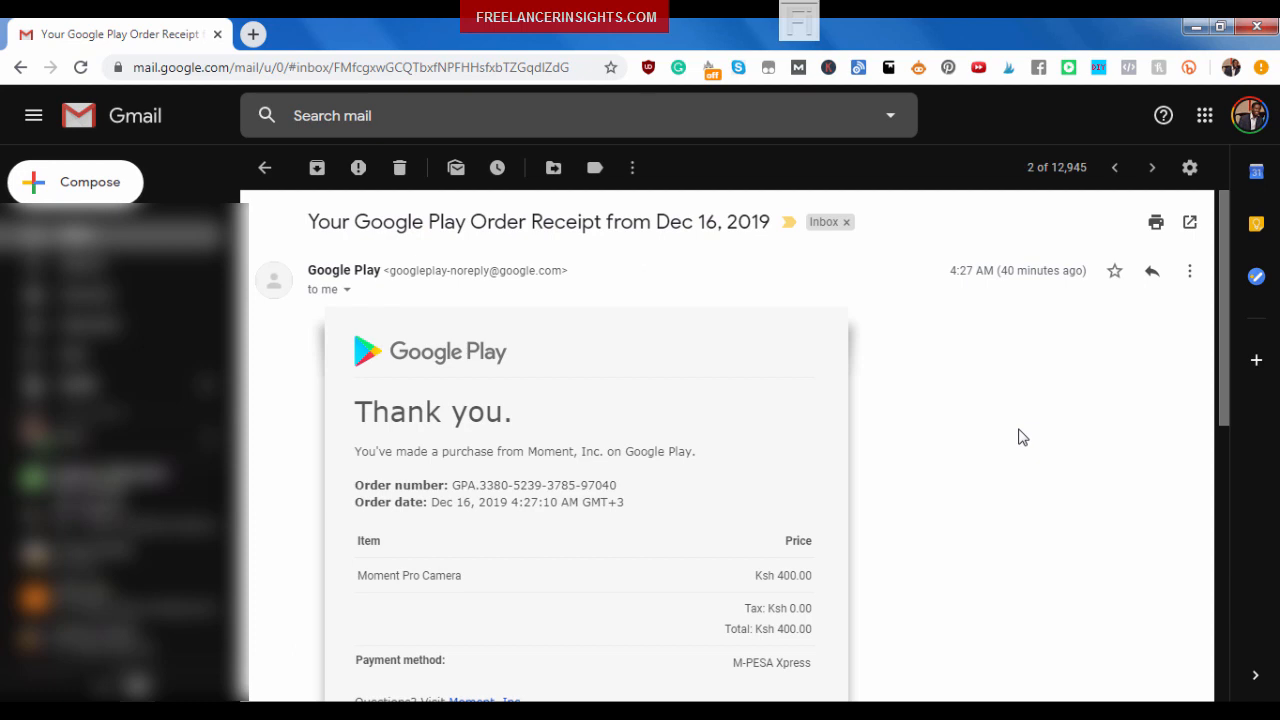
pyautogui.moveTo(1210, 316)
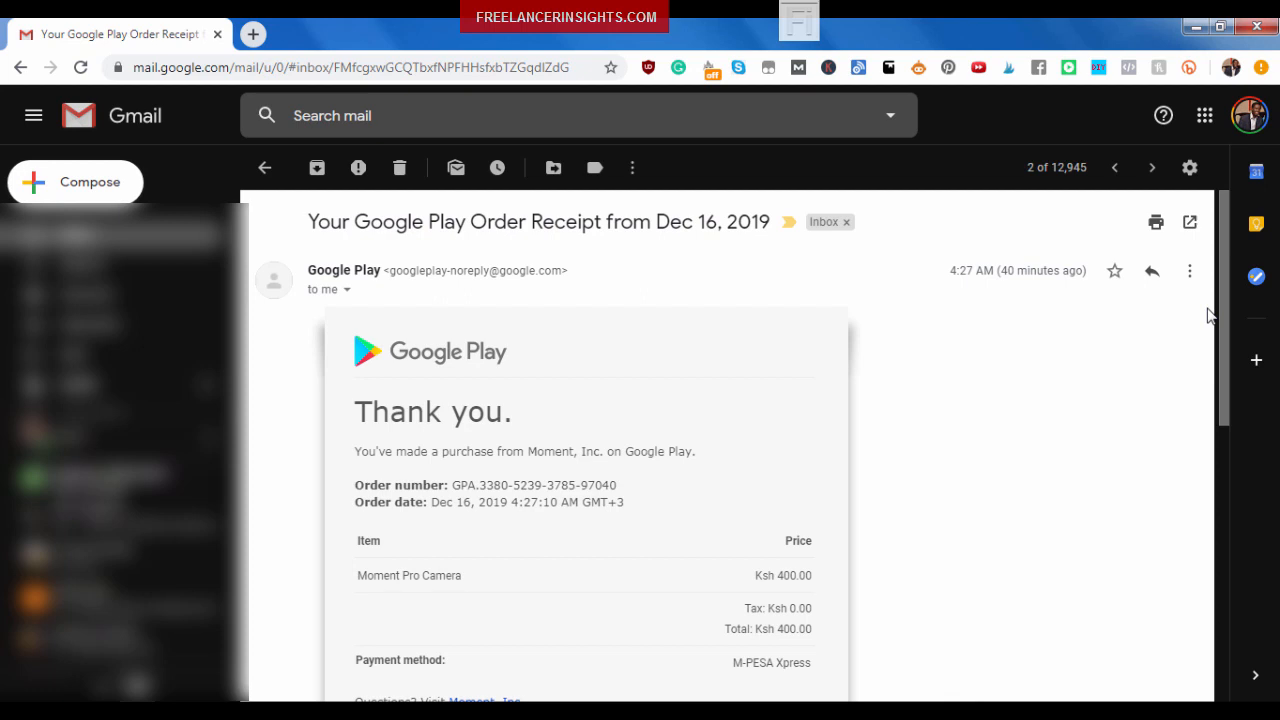
pyautogui.scroll(-3)
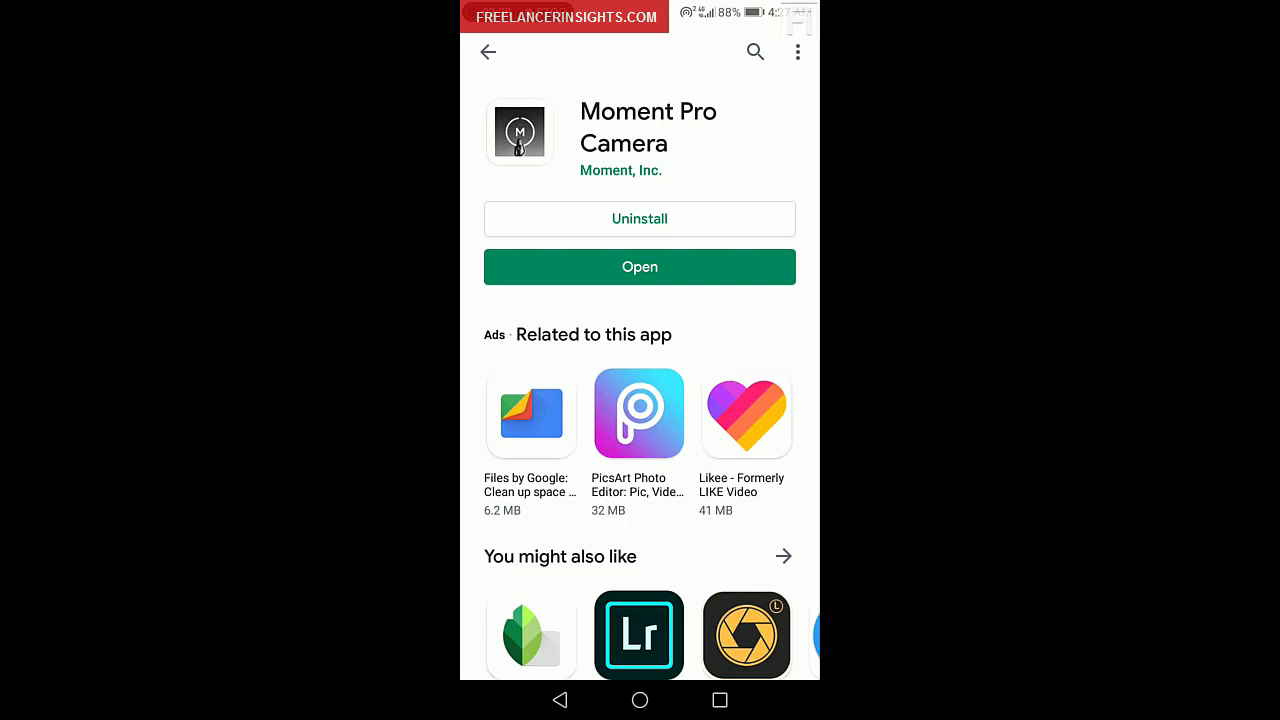
# - Launch the freshly installed Moment Pro Camera from its store page
pyautogui.click(640, 268)
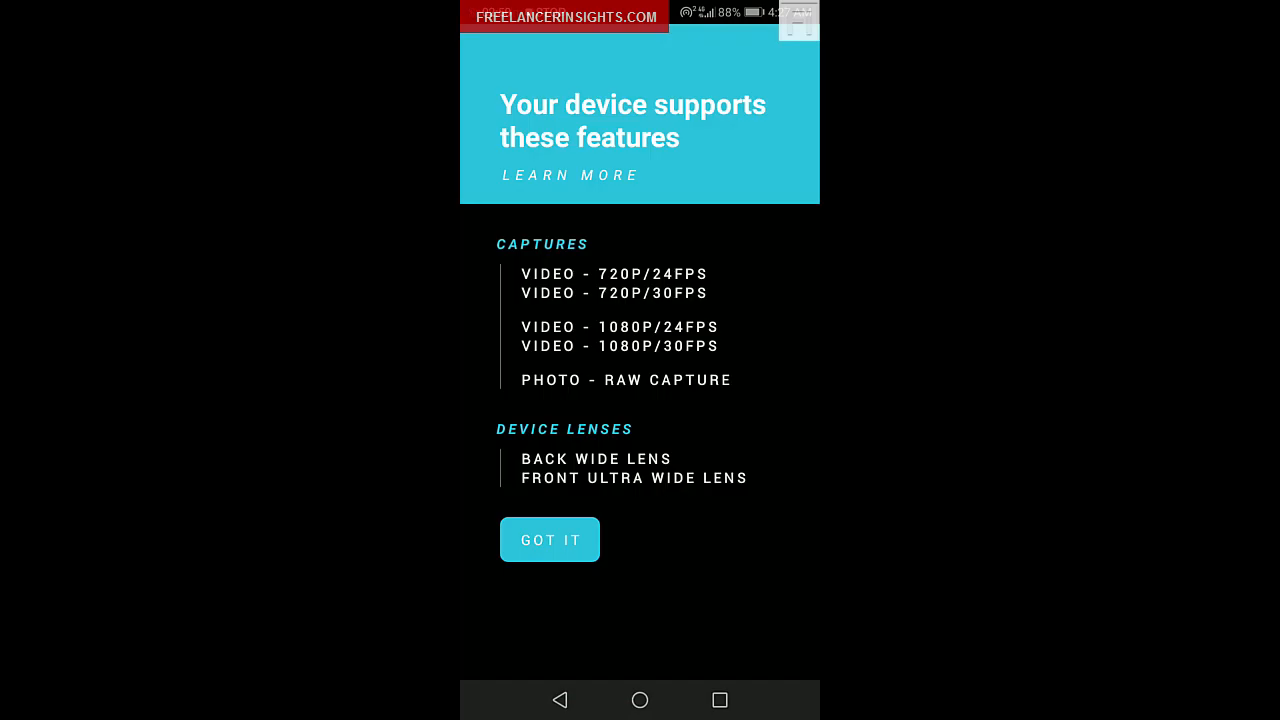
# - Dismiss the feature and email prompts and allow the camera and remaining permissions
pyautogui.click(548, 540)
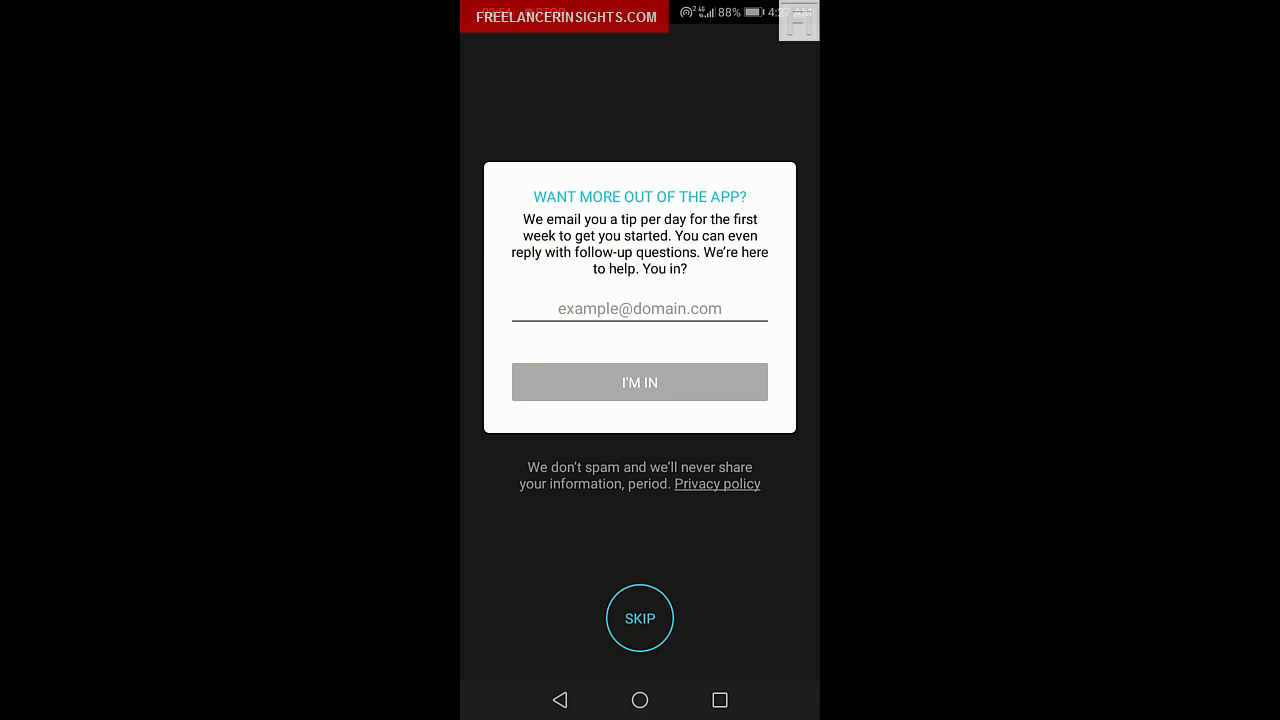
pyautogui.click(640, 616)
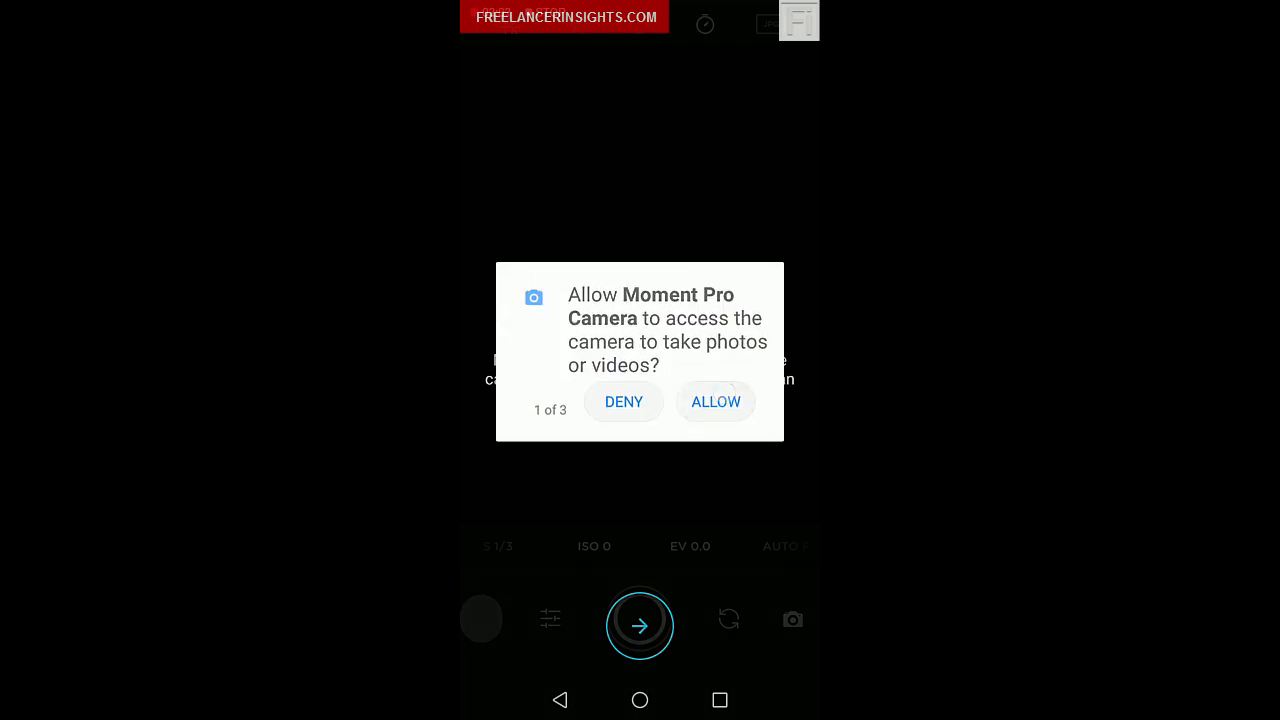
pyautogui.click(716, 400)
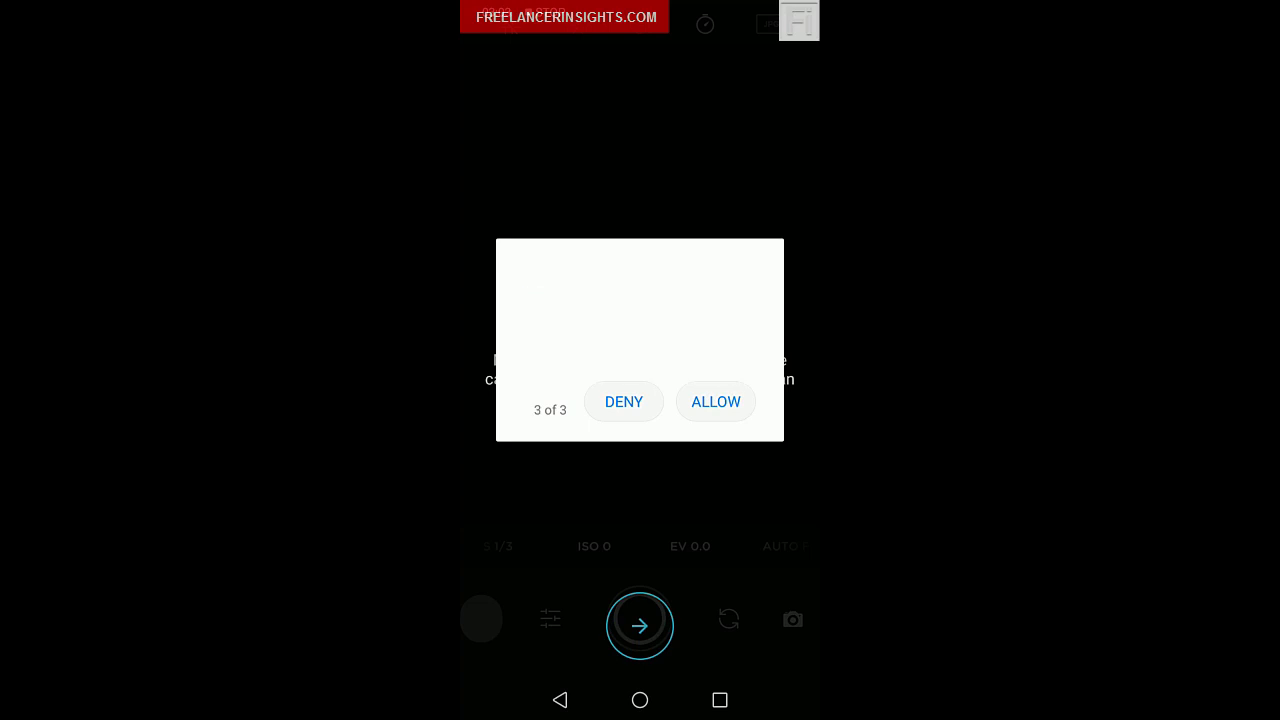
pyautogui.click(716, 400)
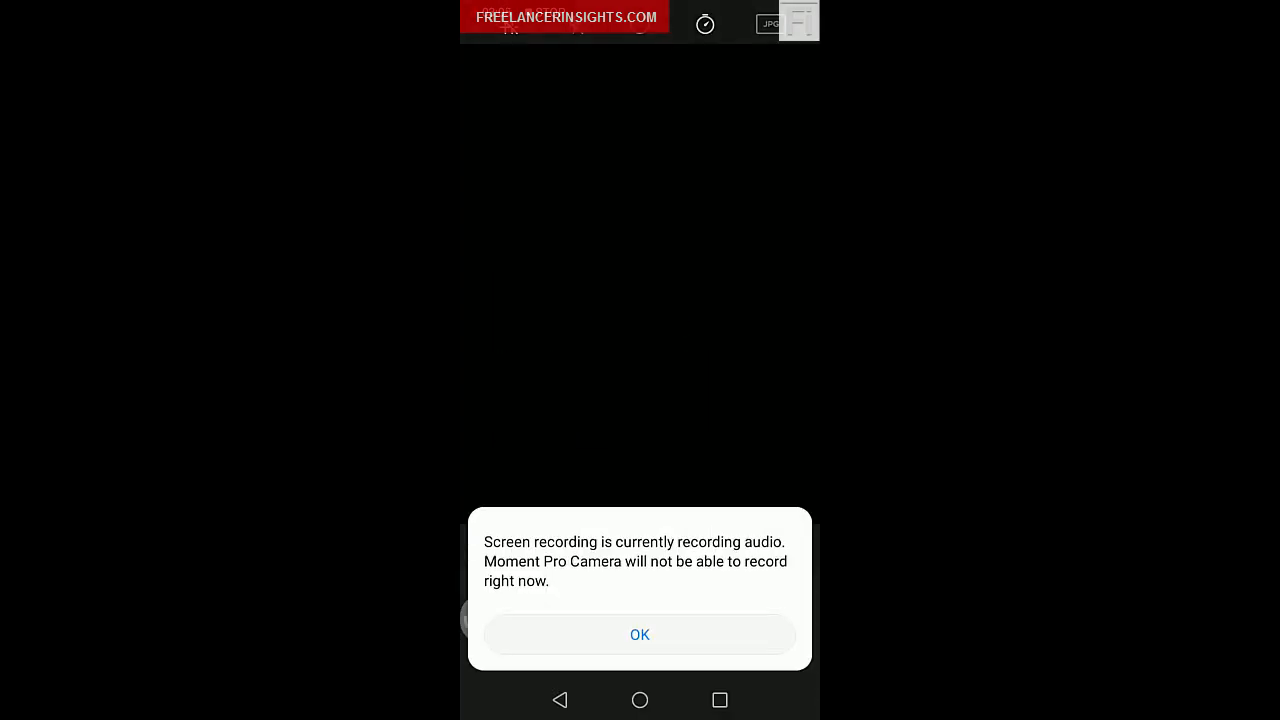